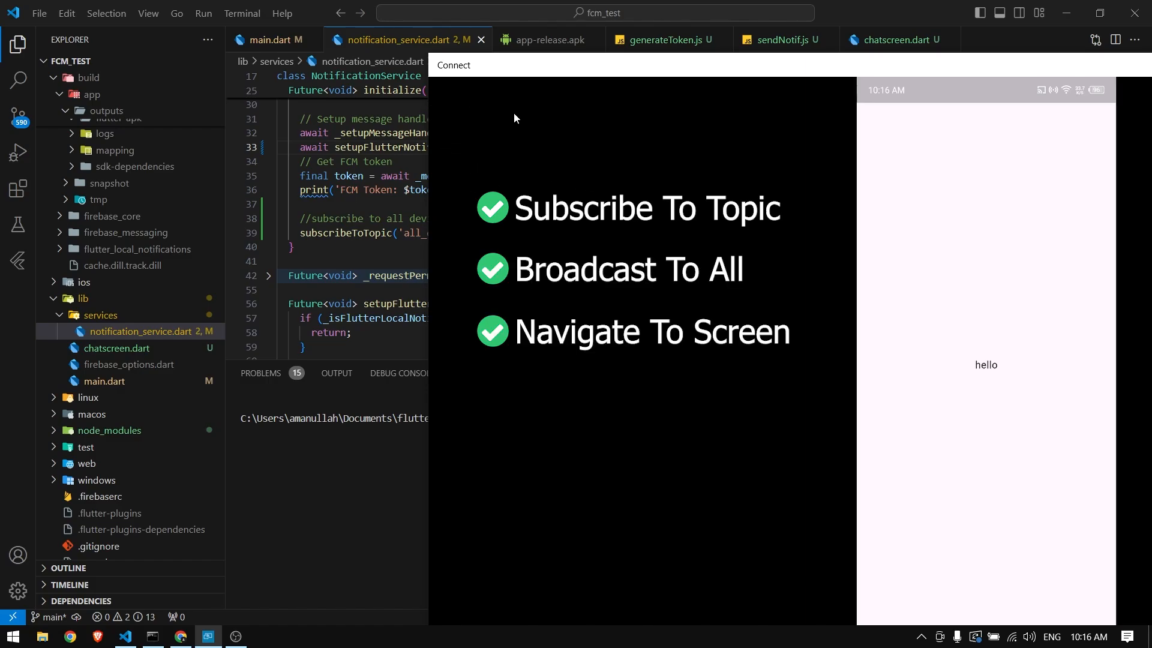
{"action": "mouse_move", "coordinate": [486, 131]}
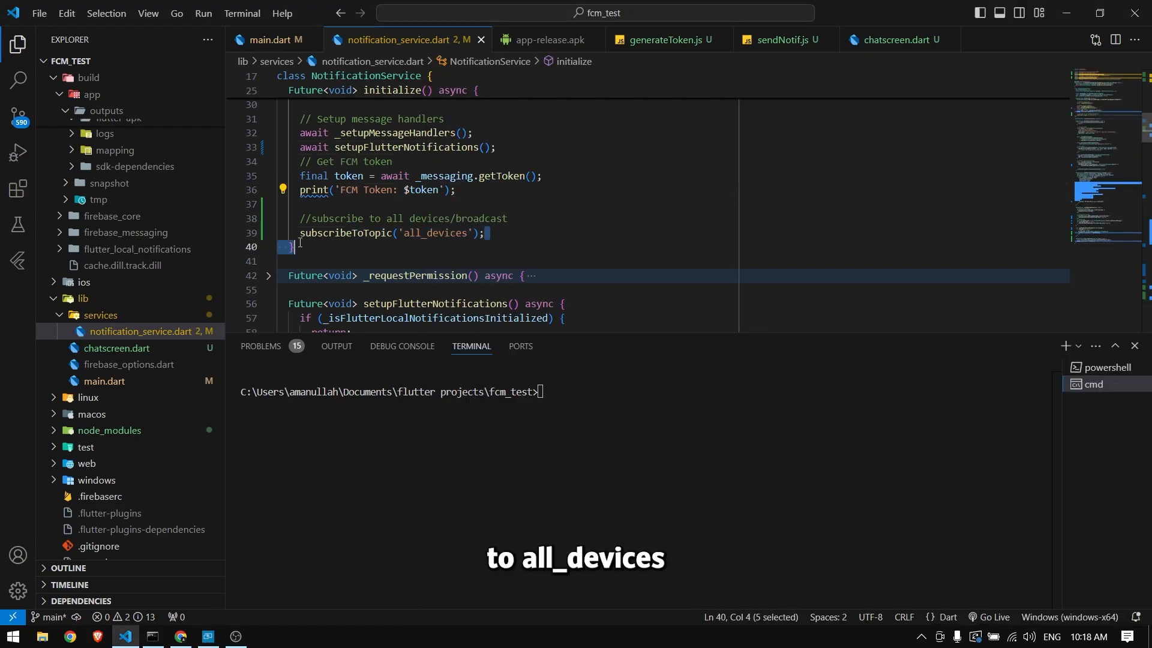
Run 'node sendNotif.js' in the terminal to broadcast to the all_devices topic
{"action": "left_click", "coordinate": [780, 39]}
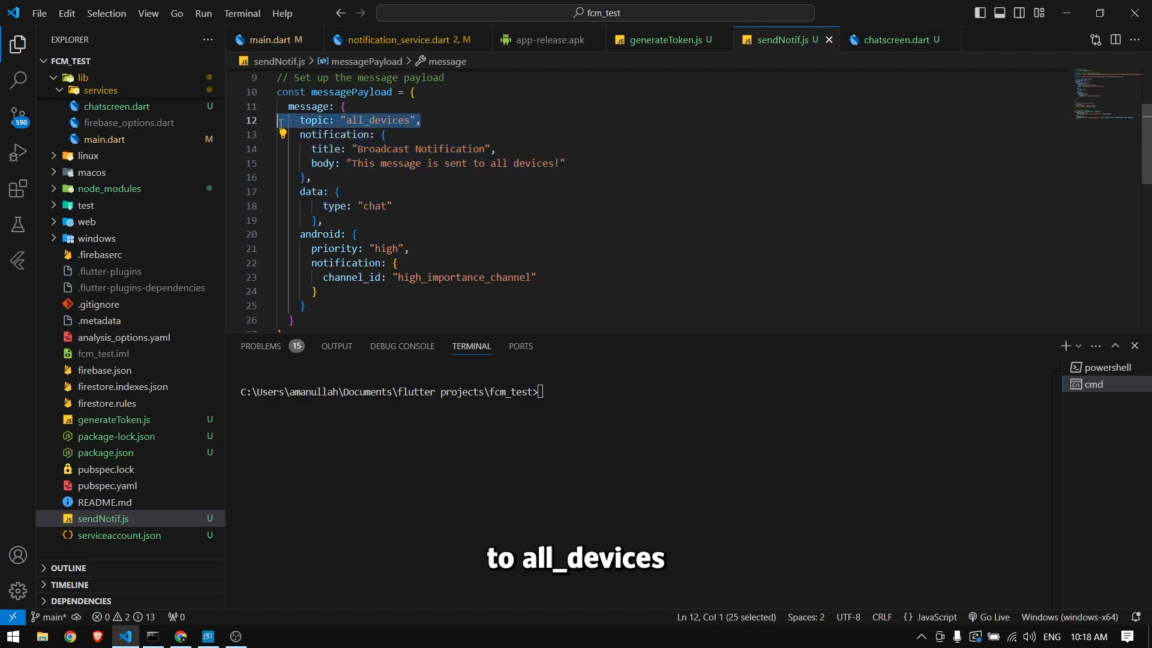
{"action": "type", "text": "node sendNotif.js"}
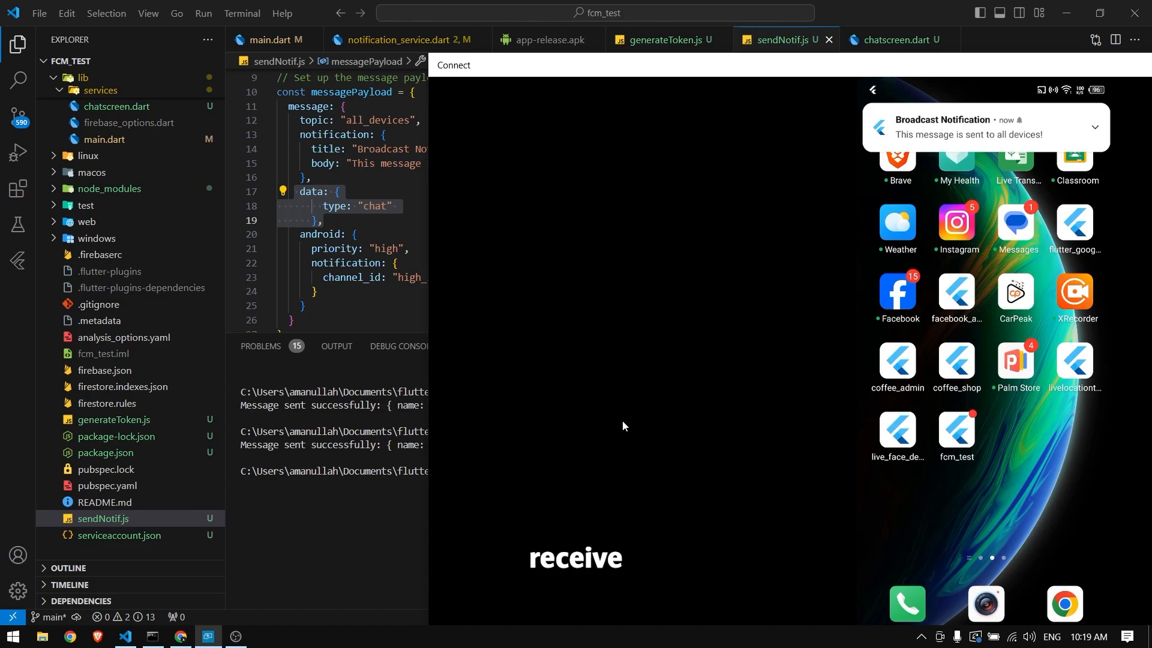
Tap the Broadcast Notification on the mirrored phone so fcm_test opens its chat screen
{"action": "left_click", "coordinate": [983, 126]}
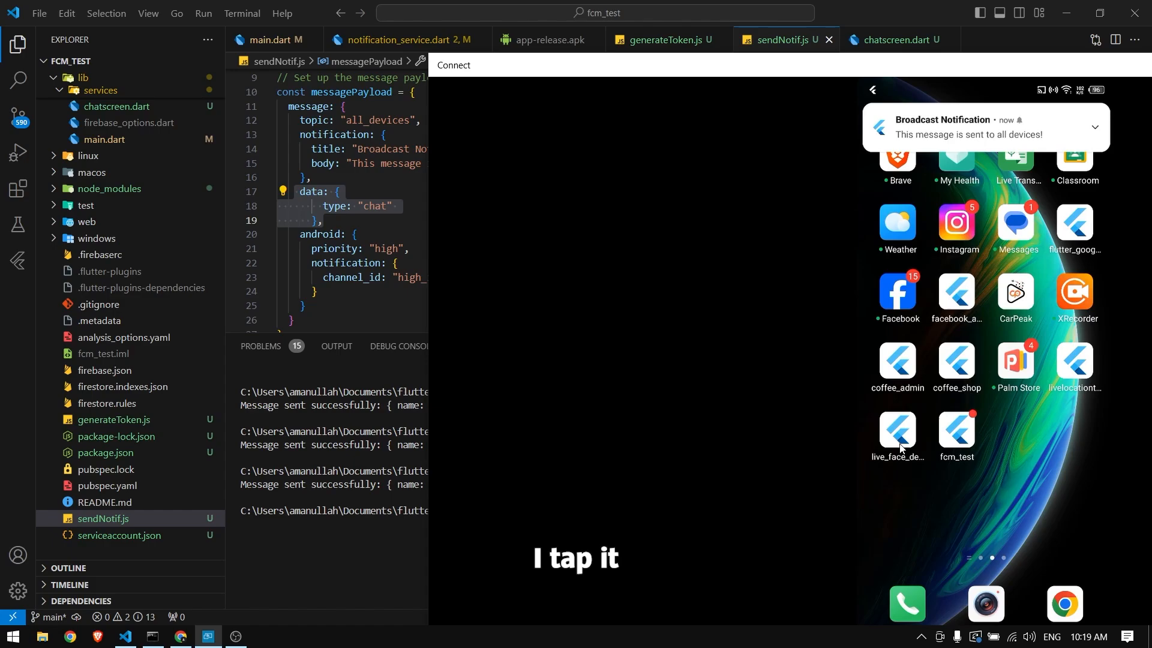
{"action": "left_click", "coordinate": [956, 434]}
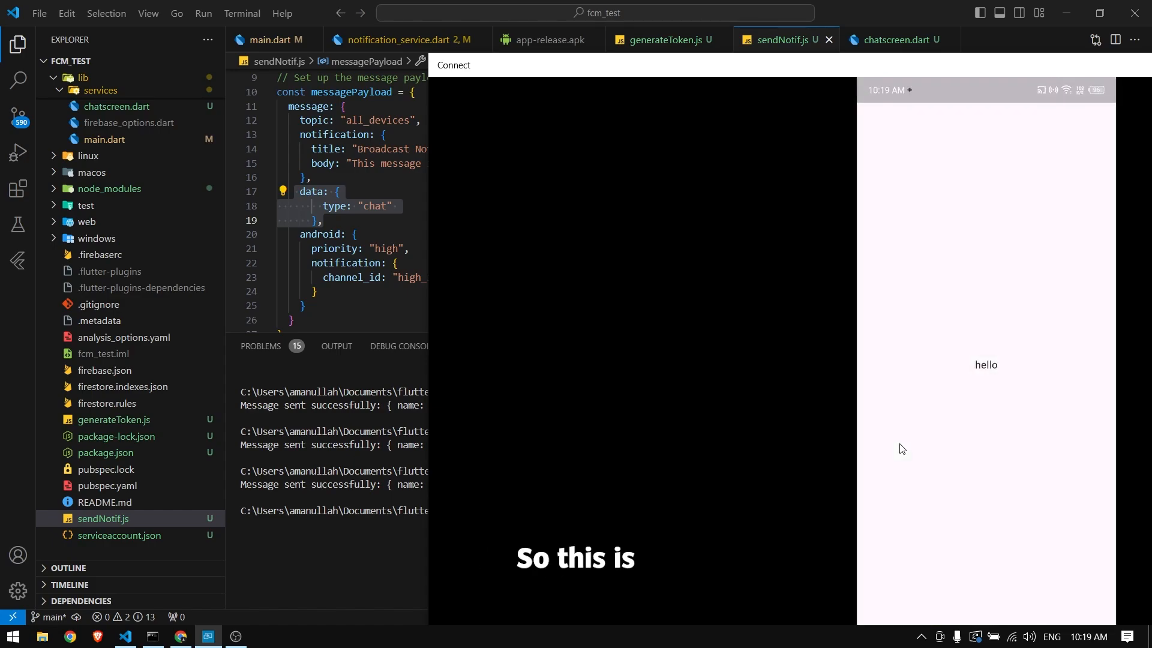